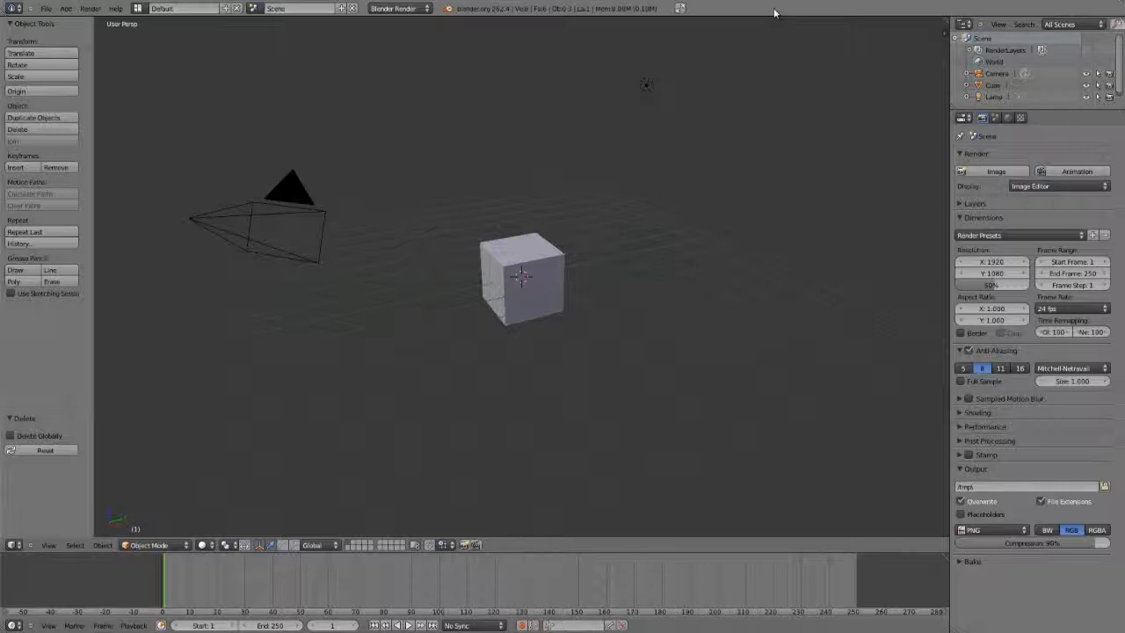
# Select the default cube in the 3D viewport.
pyautogui.click(209, 187)
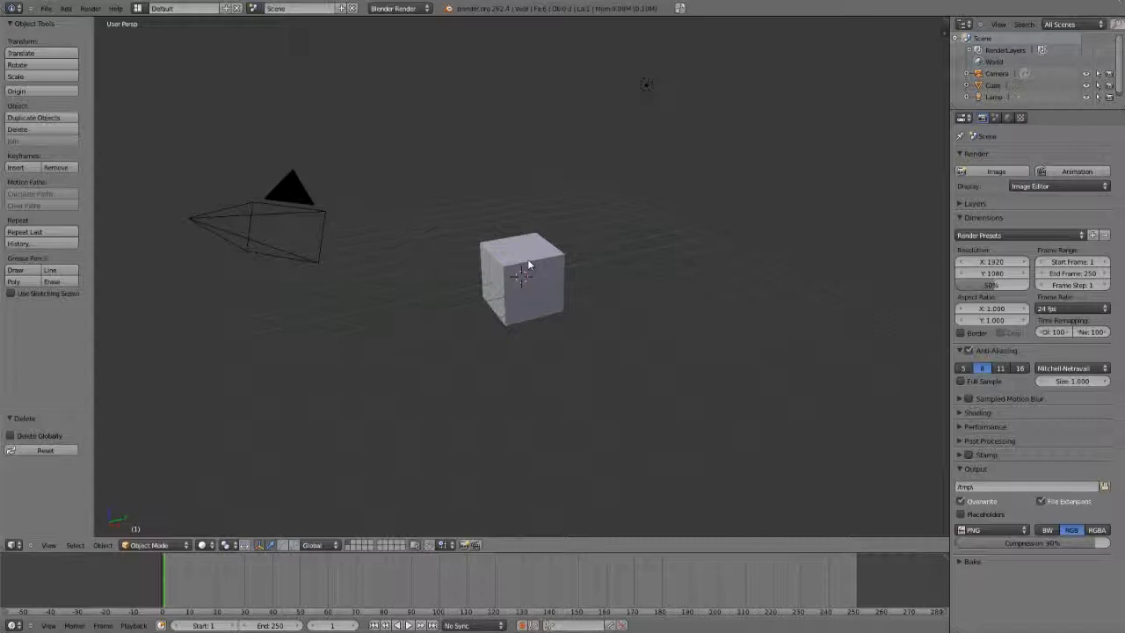
pyautogui.click(521, 280)
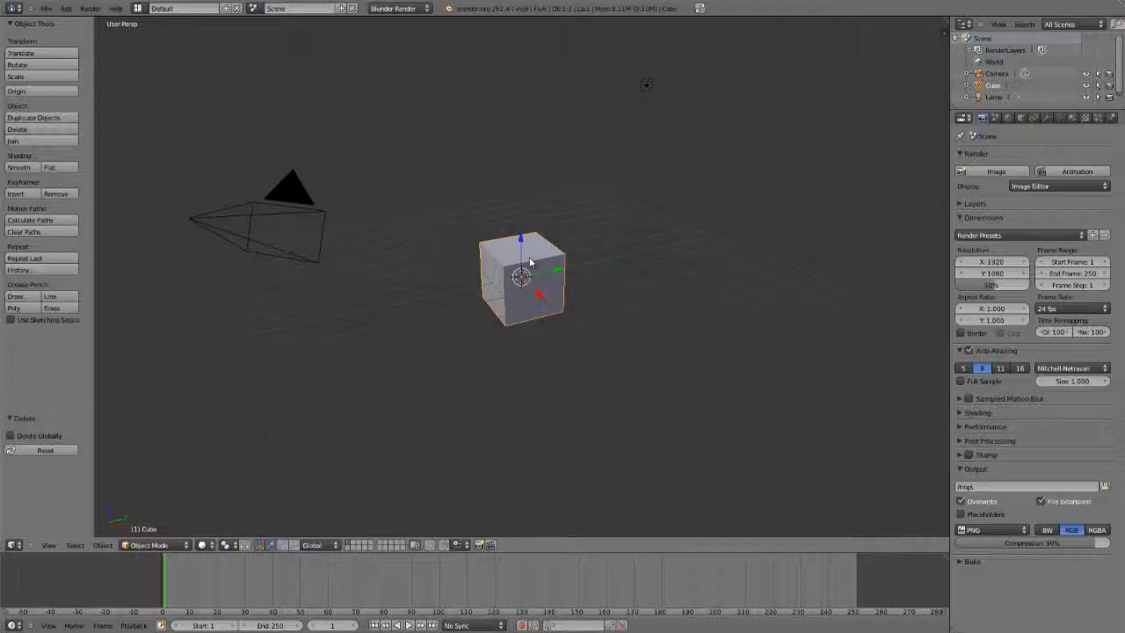
pyautogui.press('Delete')
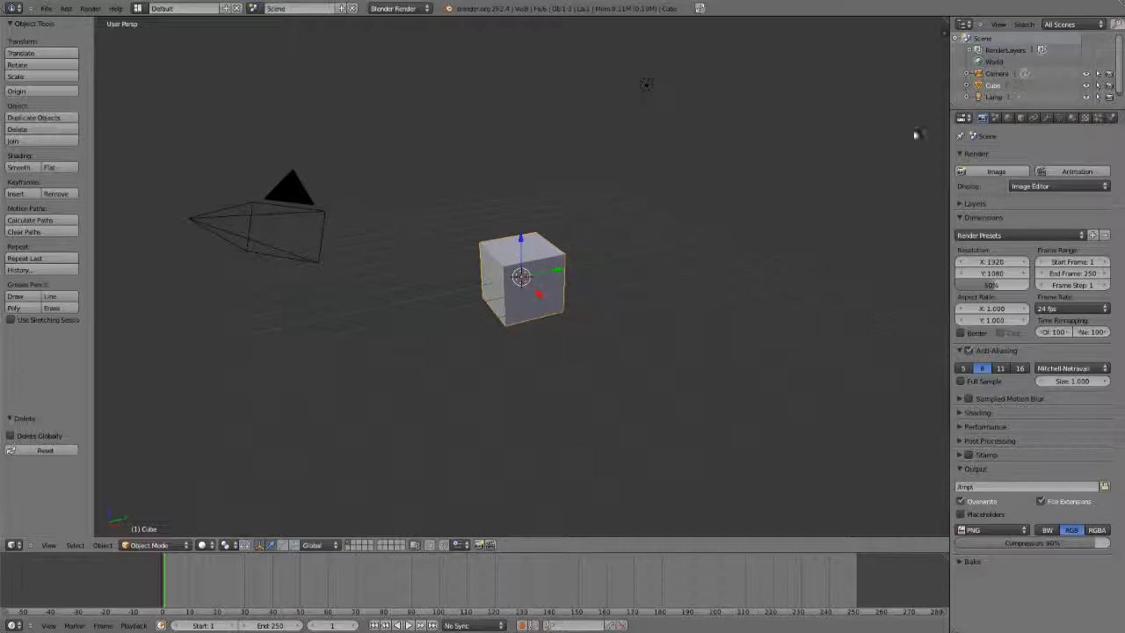
# Delete the Cube from the Outliner, leaving camera and lamp.
pyautogui.rightClick(993, 86)
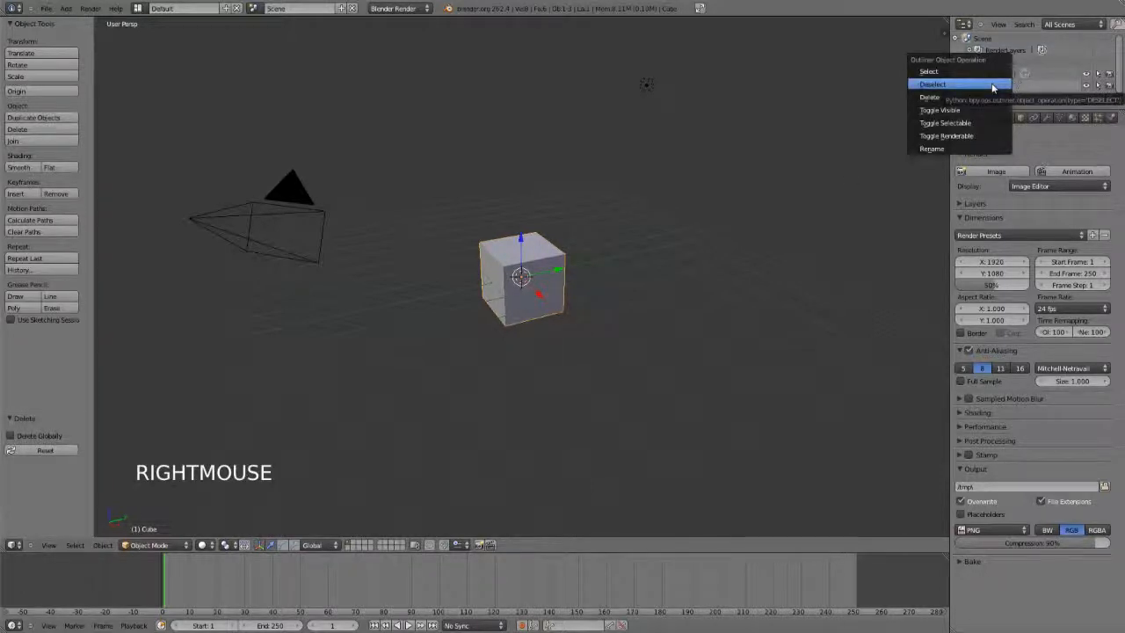
pyautogui.moveTo(928, 96)
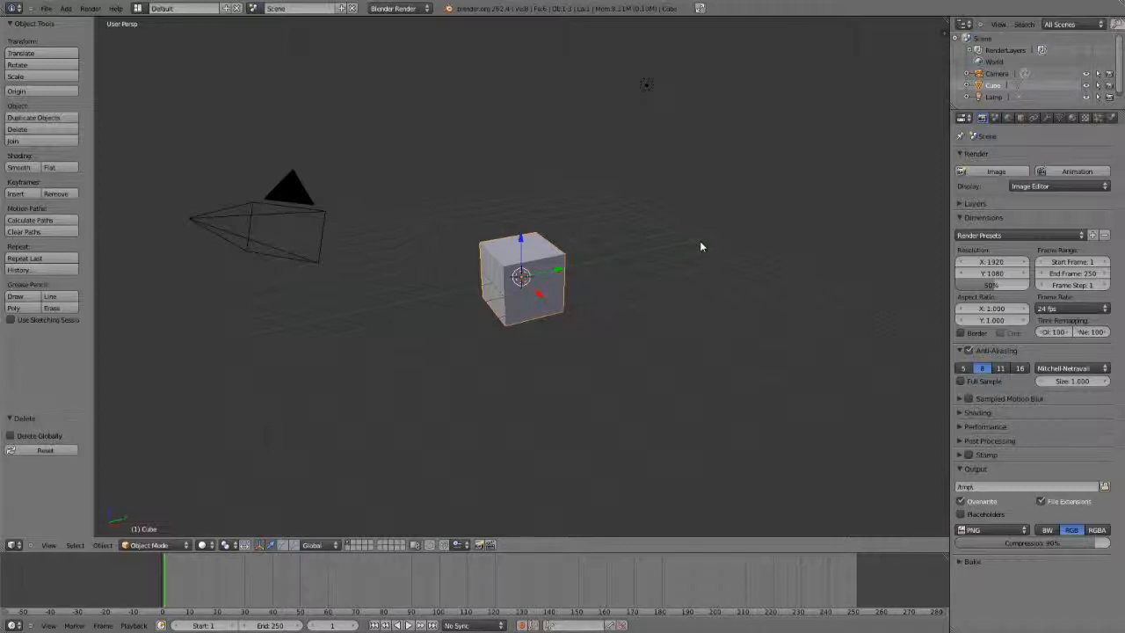
pyautogui.press('Delete')
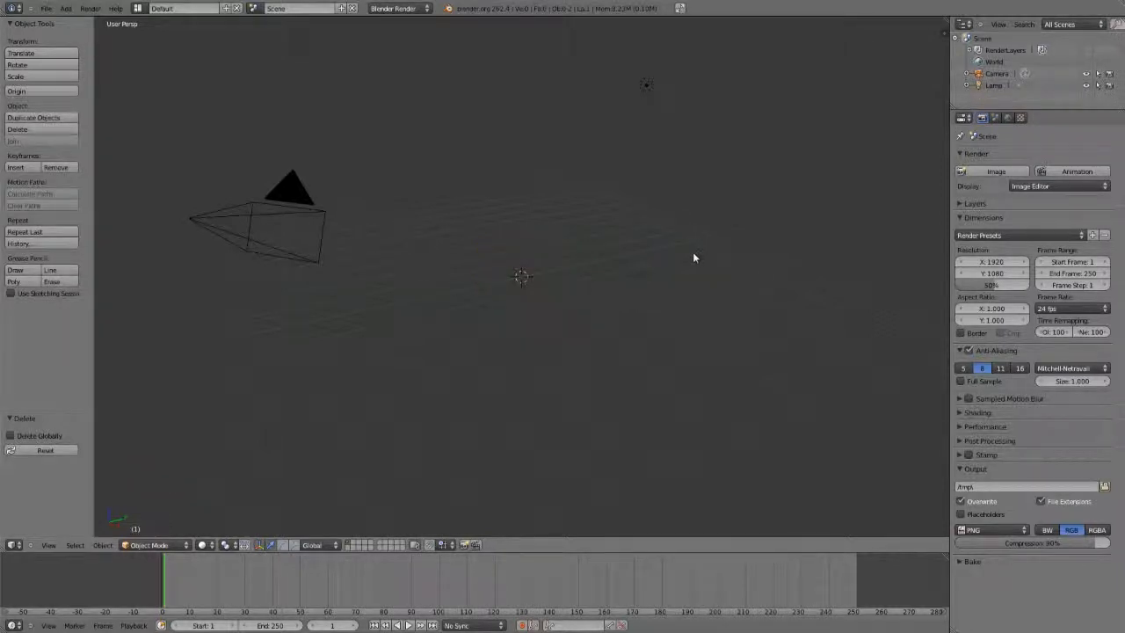
pyautogui.moveTo(134, 34)
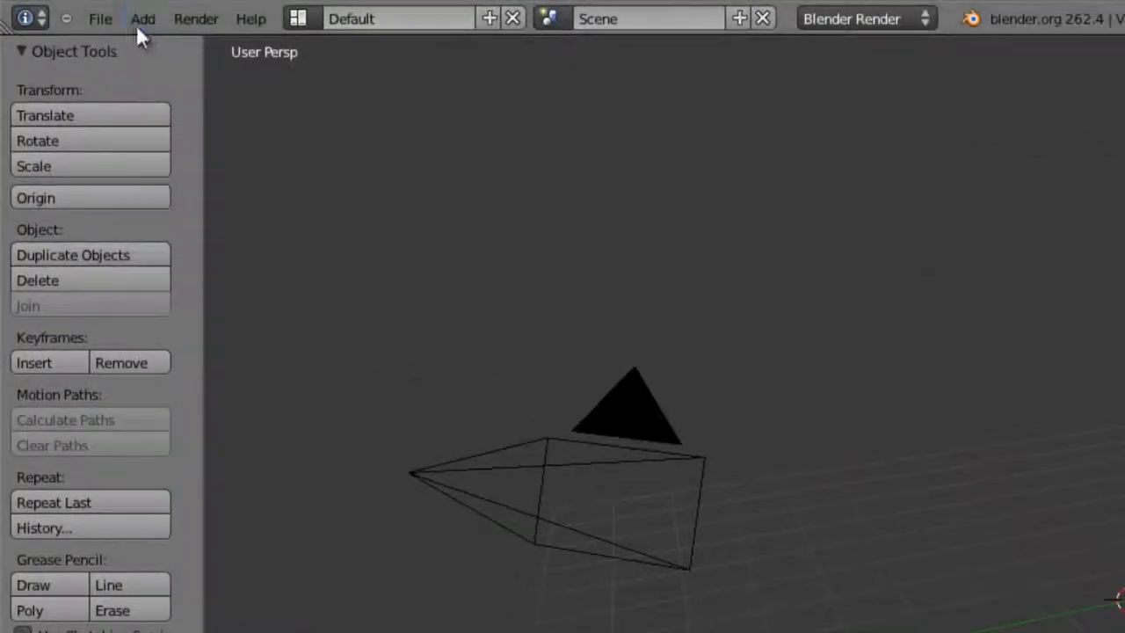
# Add a UV Sphere mesh from the Add > Mesh menu.
pyautogui.click(143, 18)
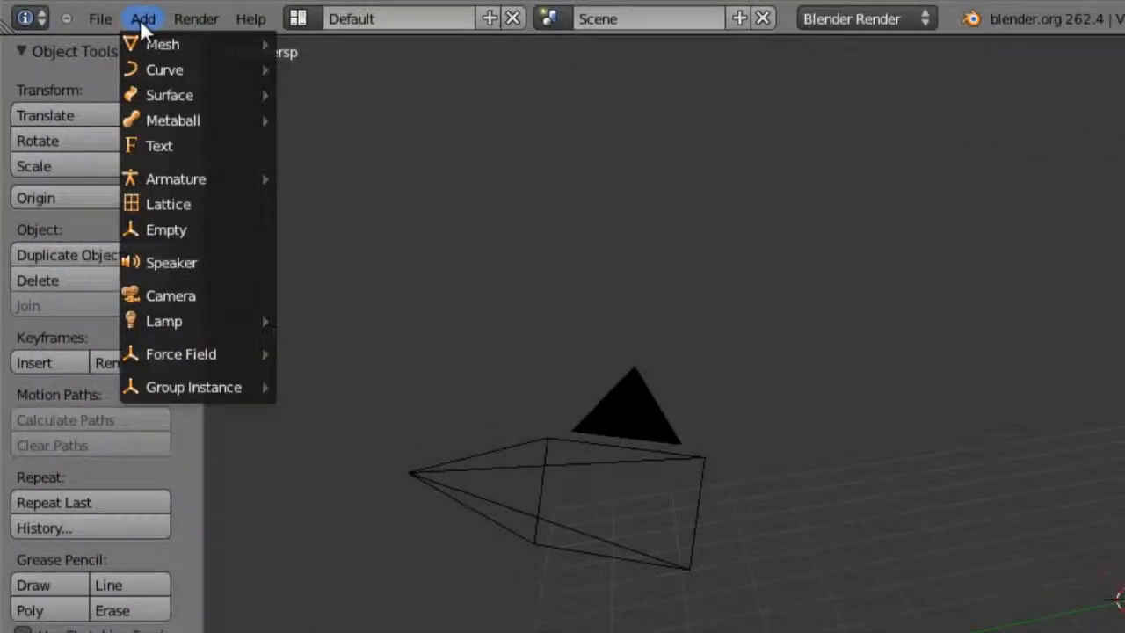
pyautogui.moveTo(175, 179)
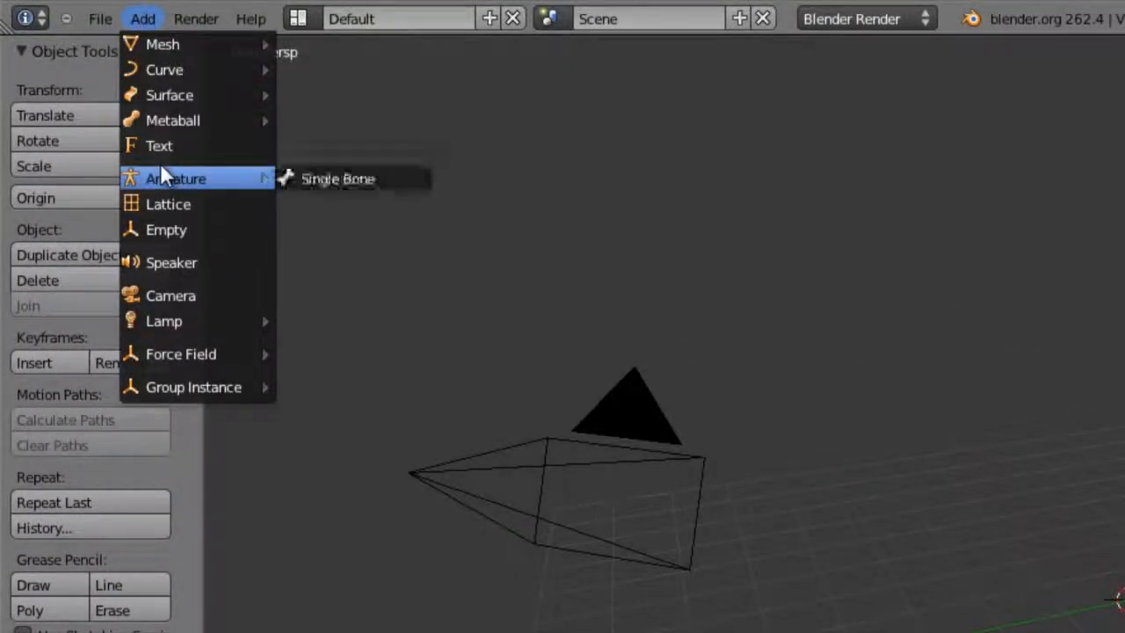
pyautogui.moveTo(170, 295)
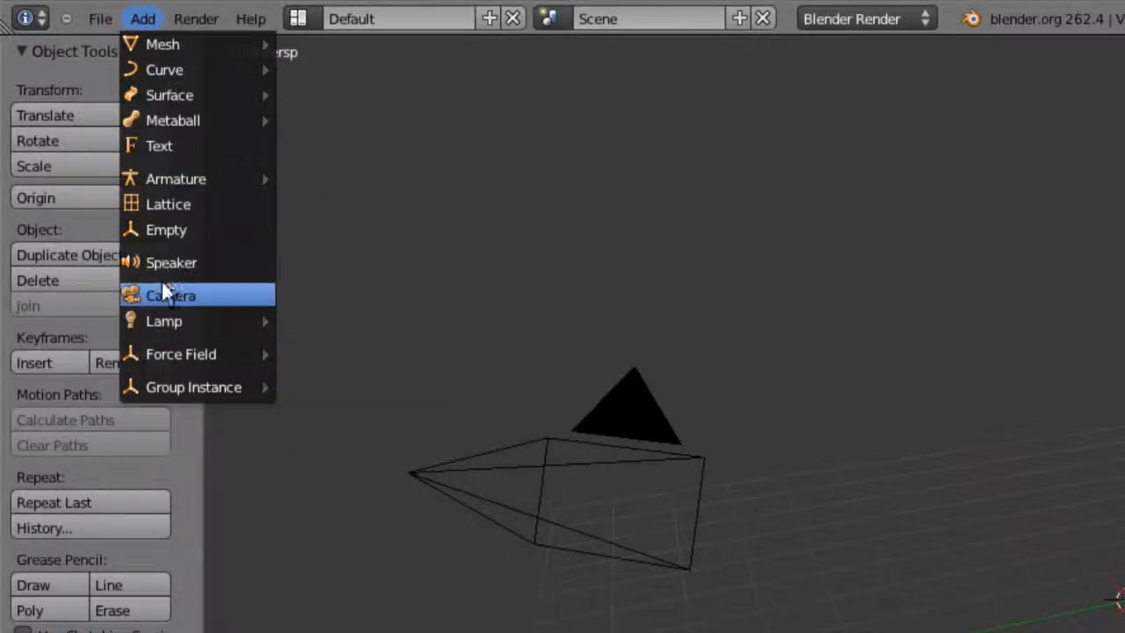
pyautogui.moveTo(162, 44)
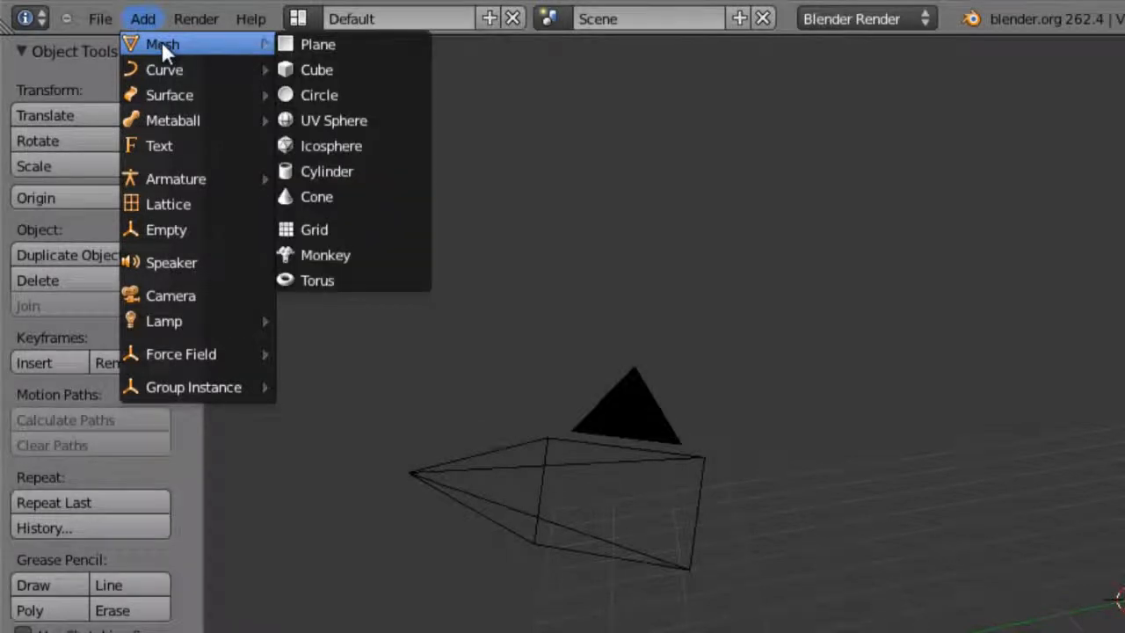
pyautogui.click(333, 120)
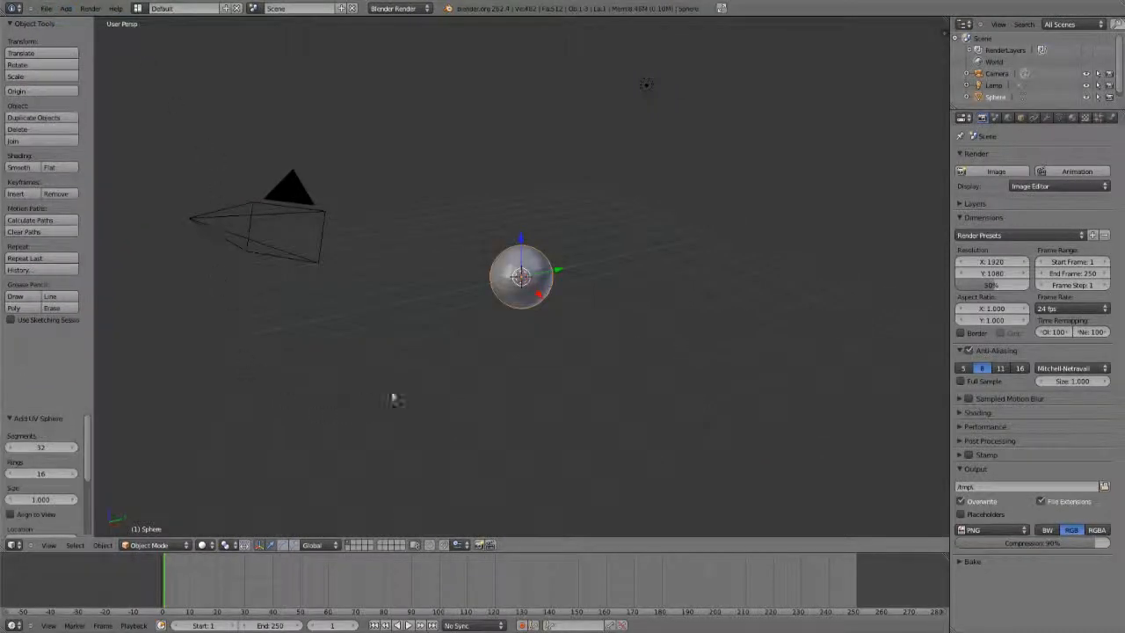
pyautogui.moveTo(590, 378)
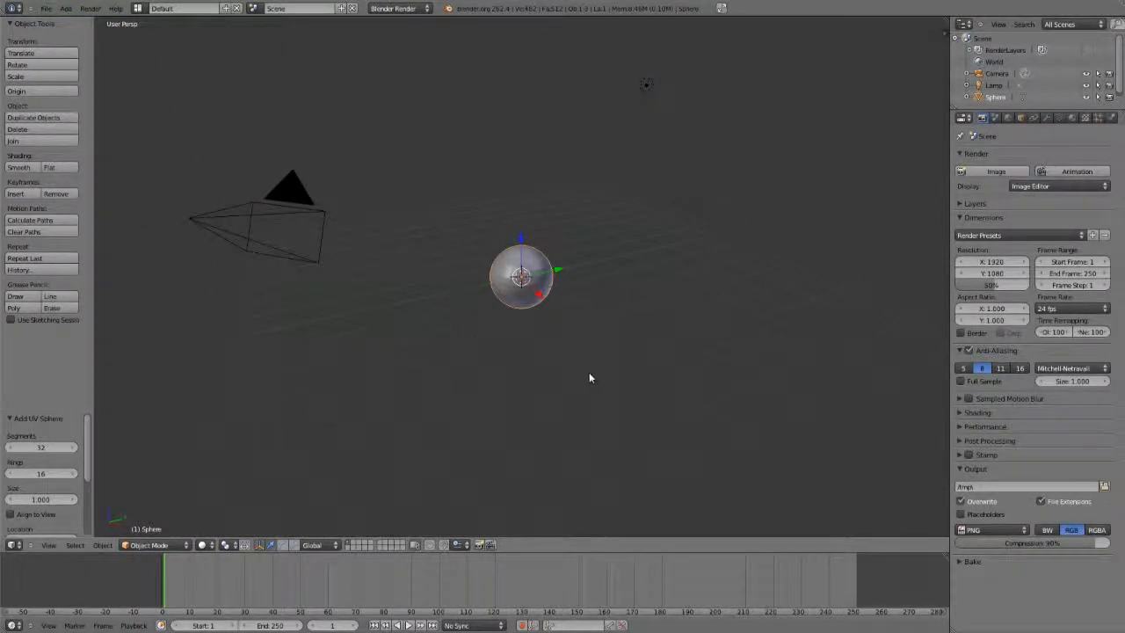
pyautogui.moveTo(139, 322)
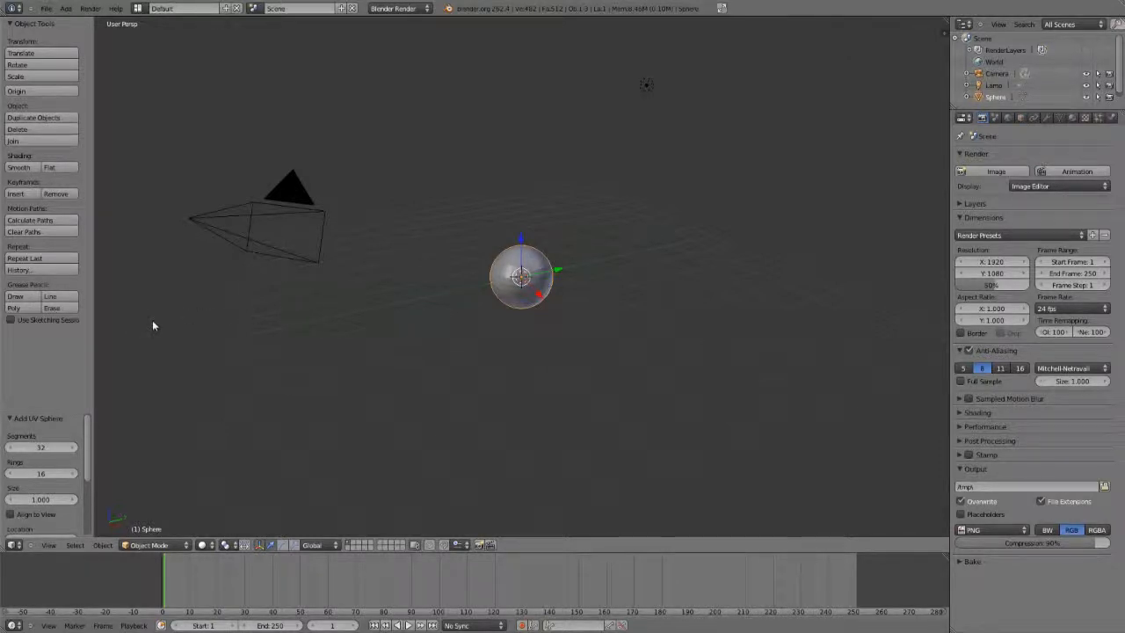
pyautogui.moveTo(299, 319)
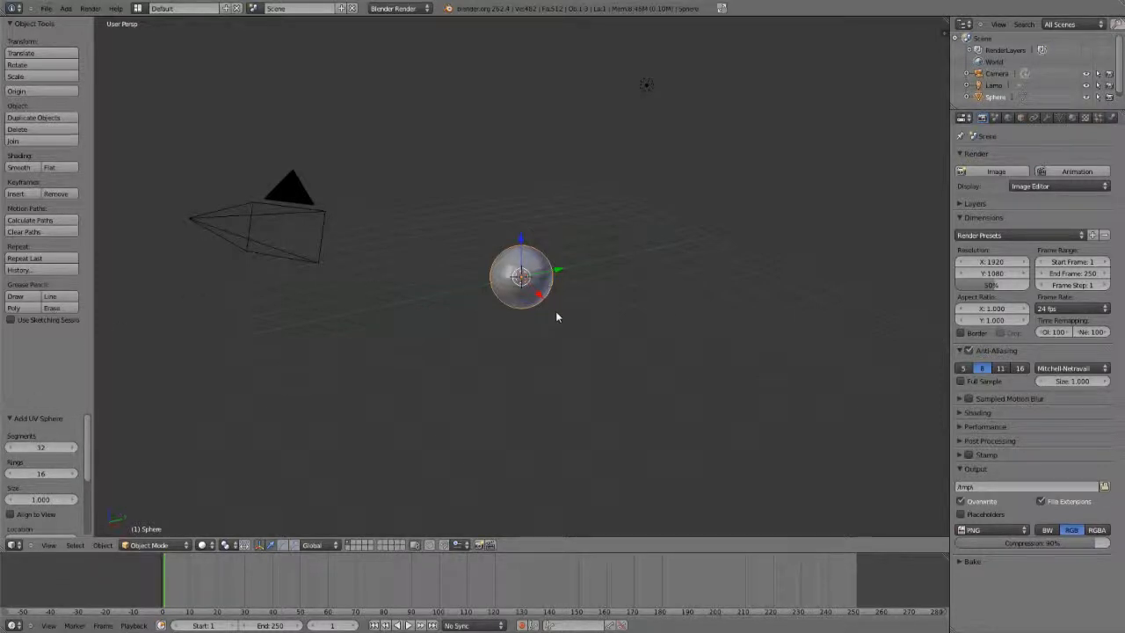
pyautogui.moveTo(598, 288)
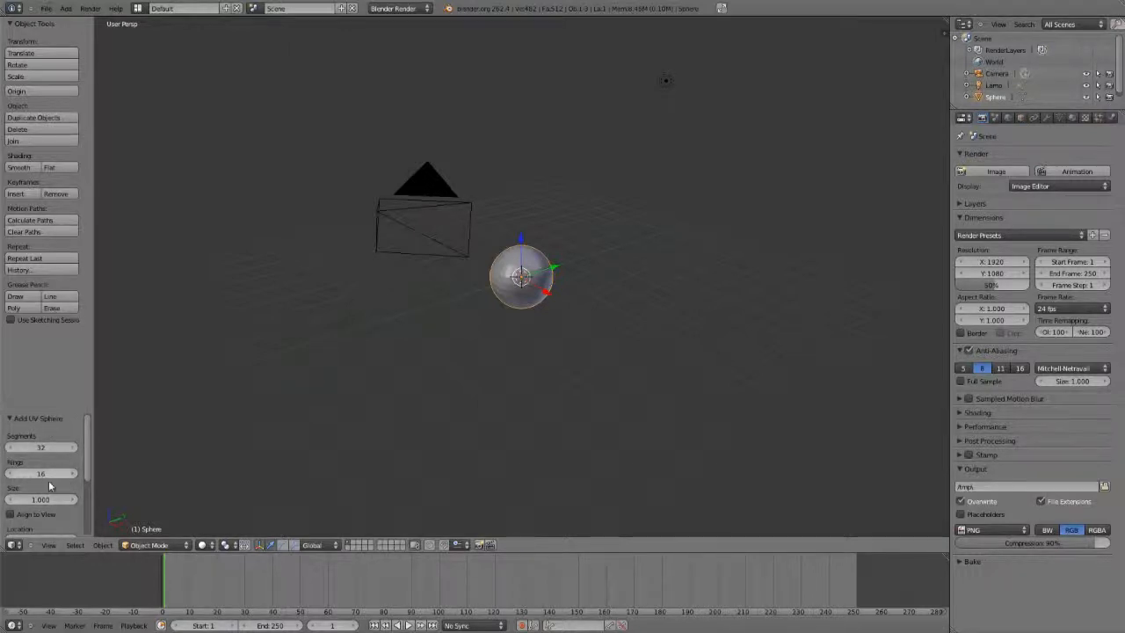
# Reset the UV sphere to 32 segments, 16 rings, size 1 with location and rotation visible.
pyautogui.click(40, 447)
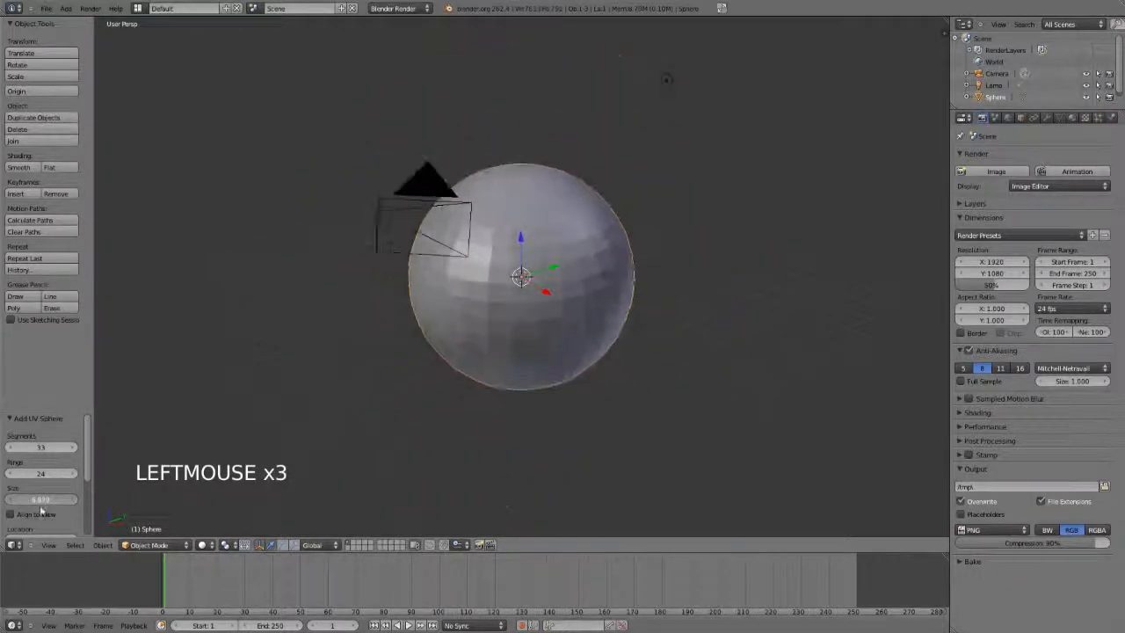
pyautogui.scroll(-3)
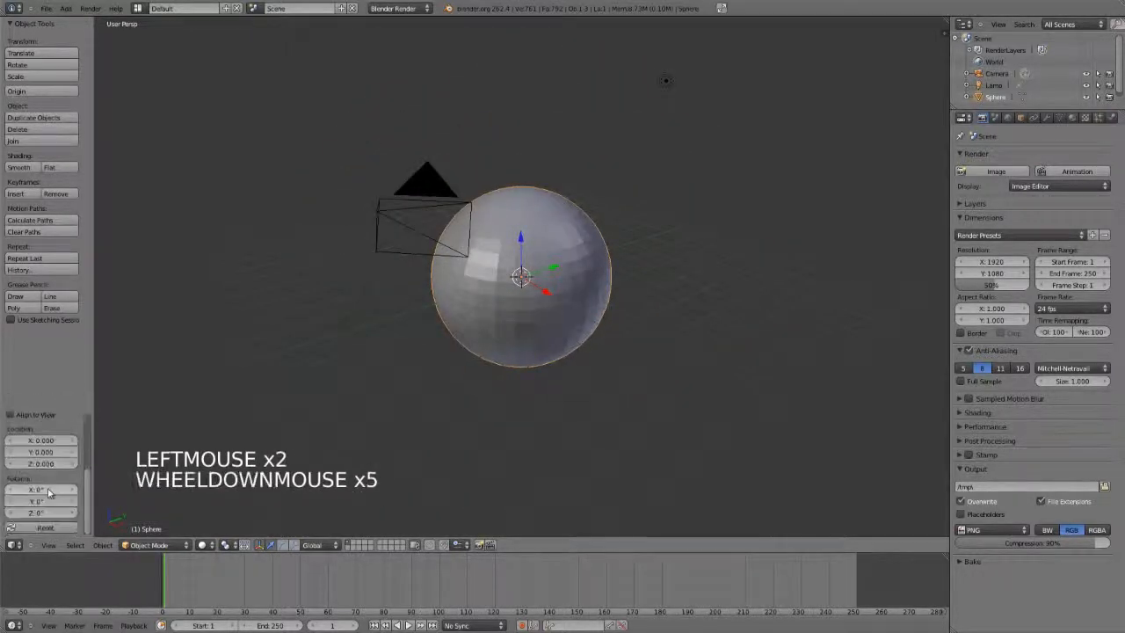
pyautogui.scroll(3)
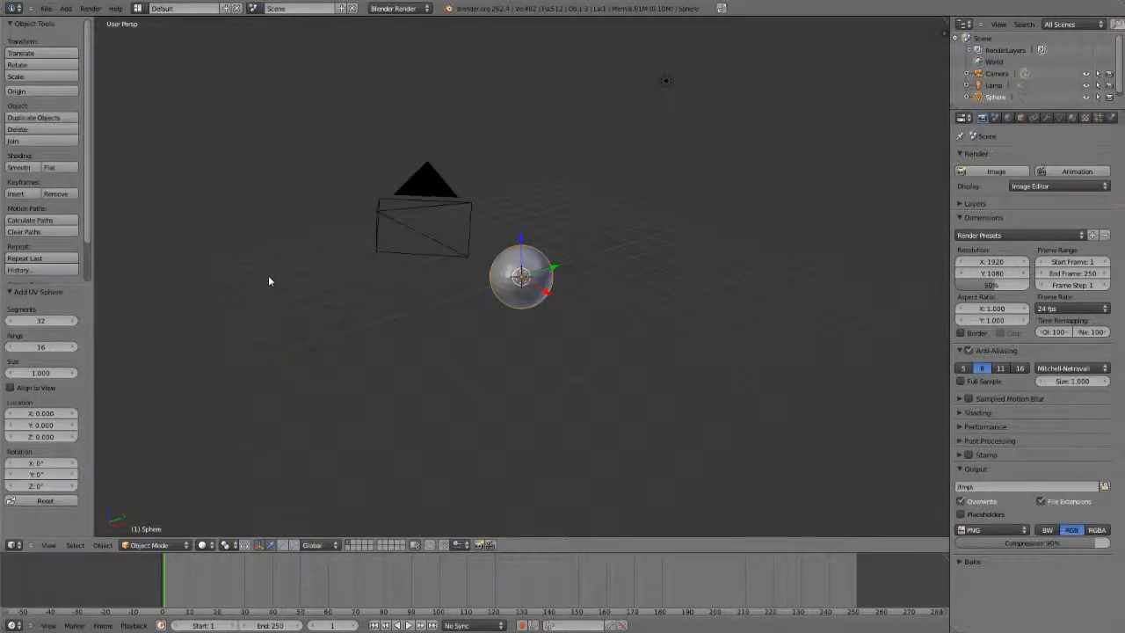
pyautogui.press('F6')
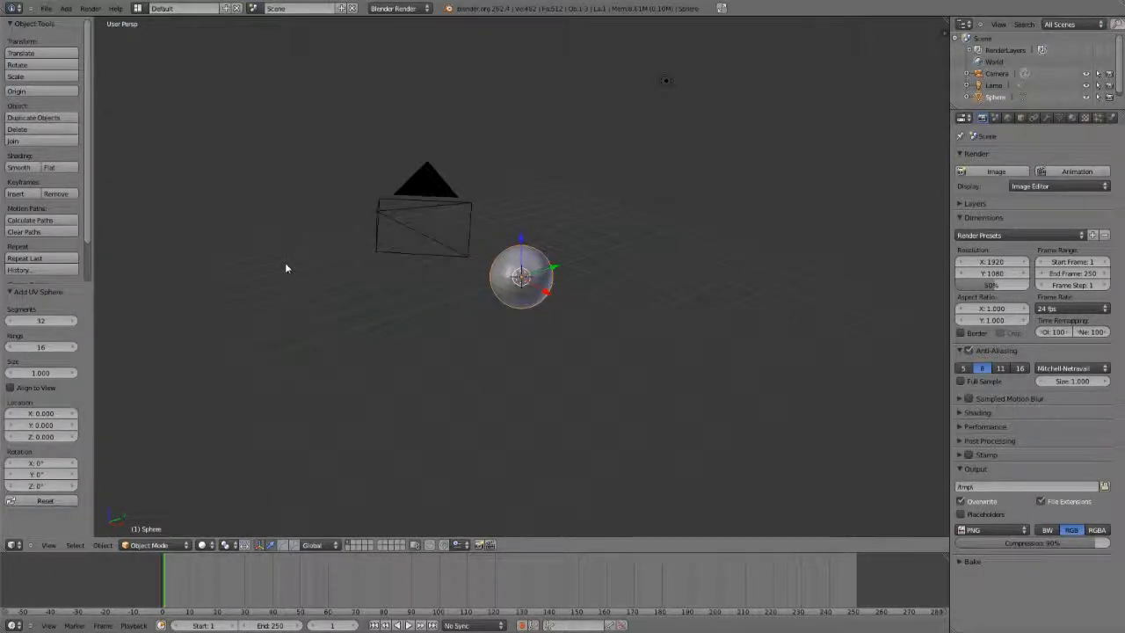
pyautogui.press('F6')
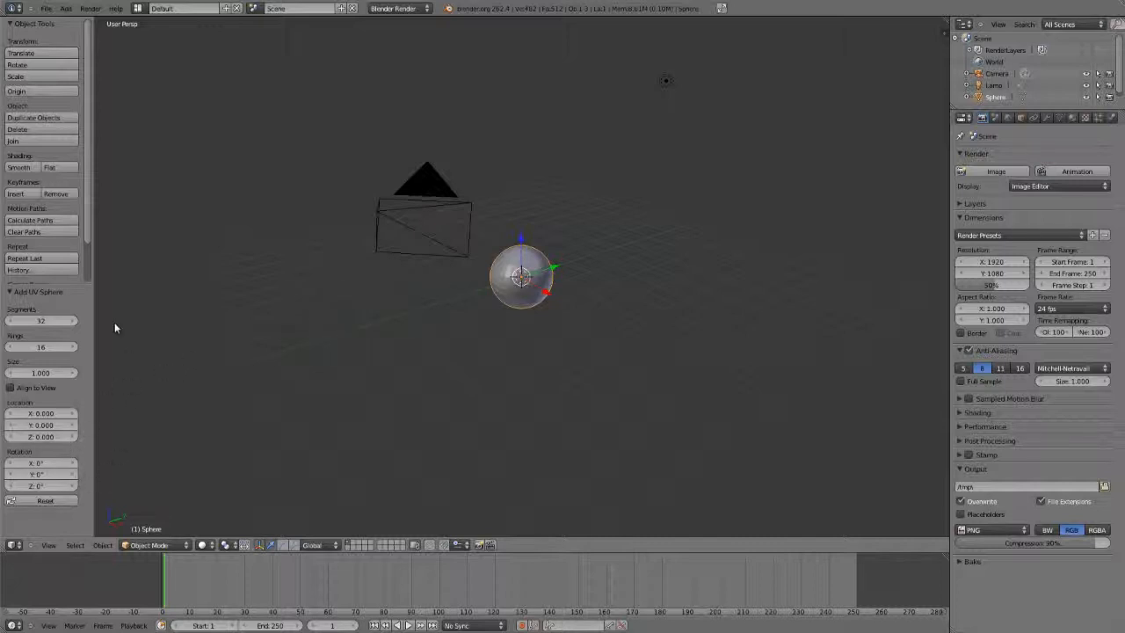
pyautogui.moveTo(259, 400)
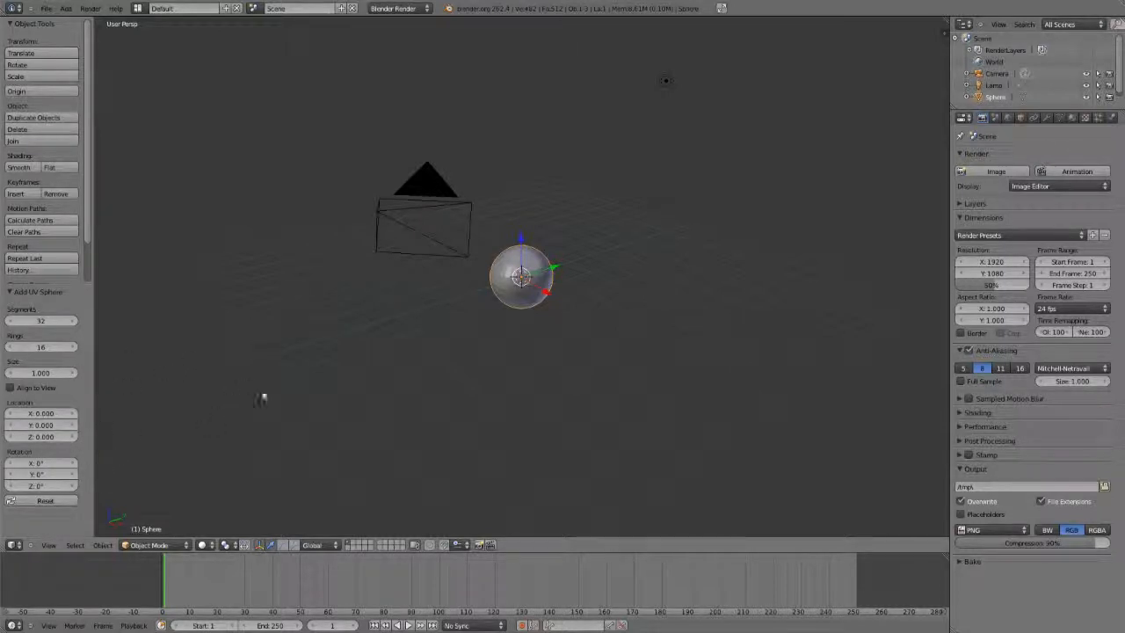
pyautogui.moveTo(684, 399)
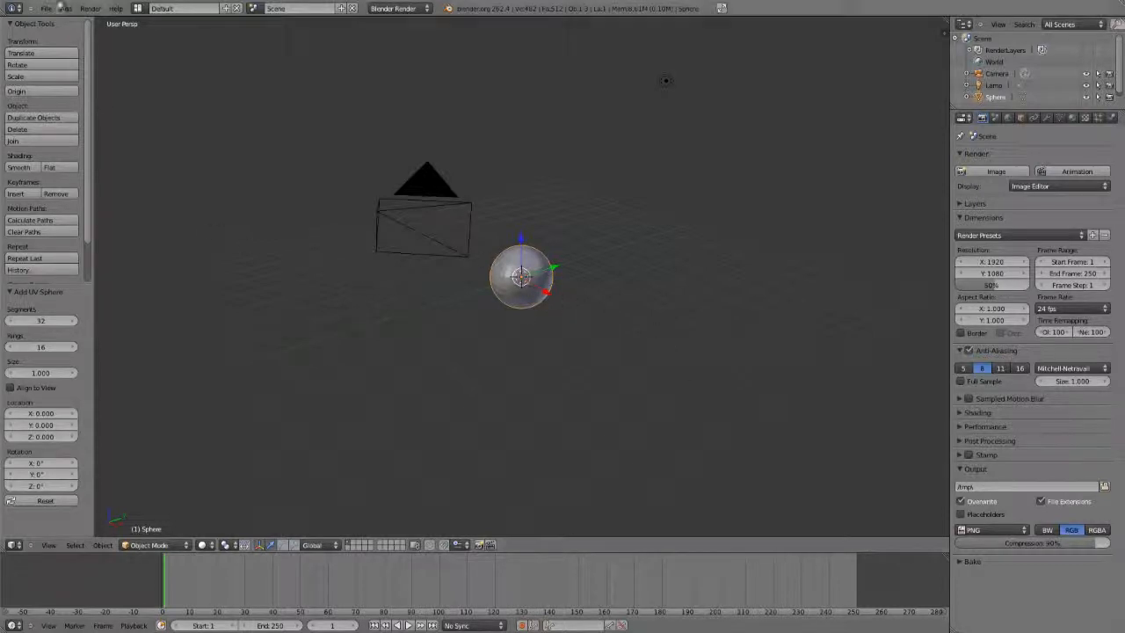
pyautogui.click(65, 8)
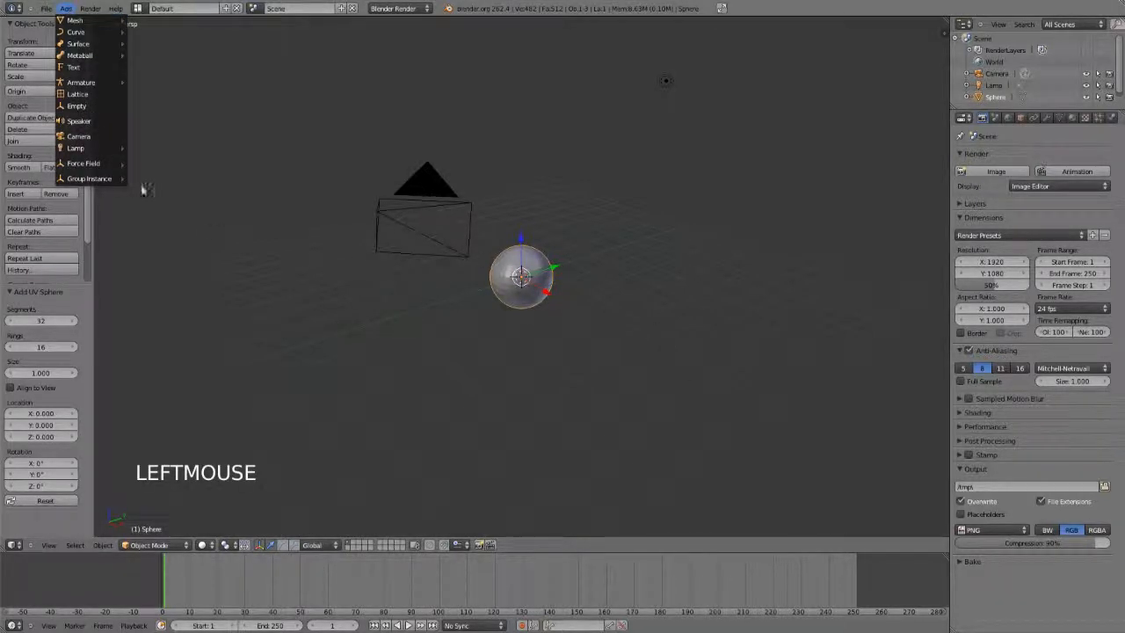
pyautogui.press('shift+a')
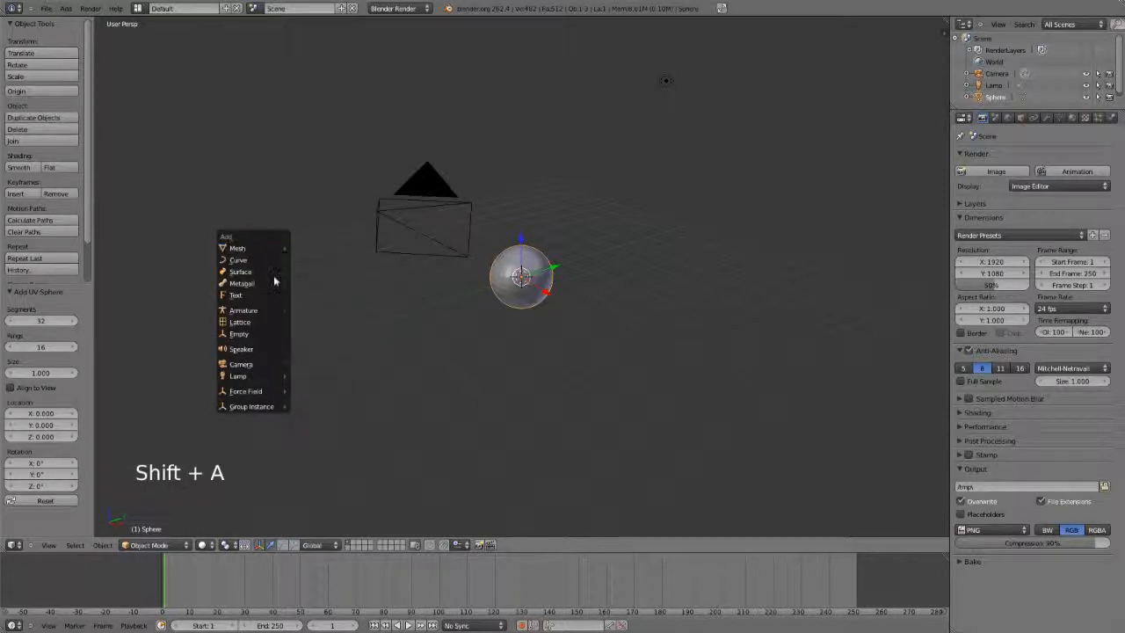
pyautogui.moveTo(238, 248)
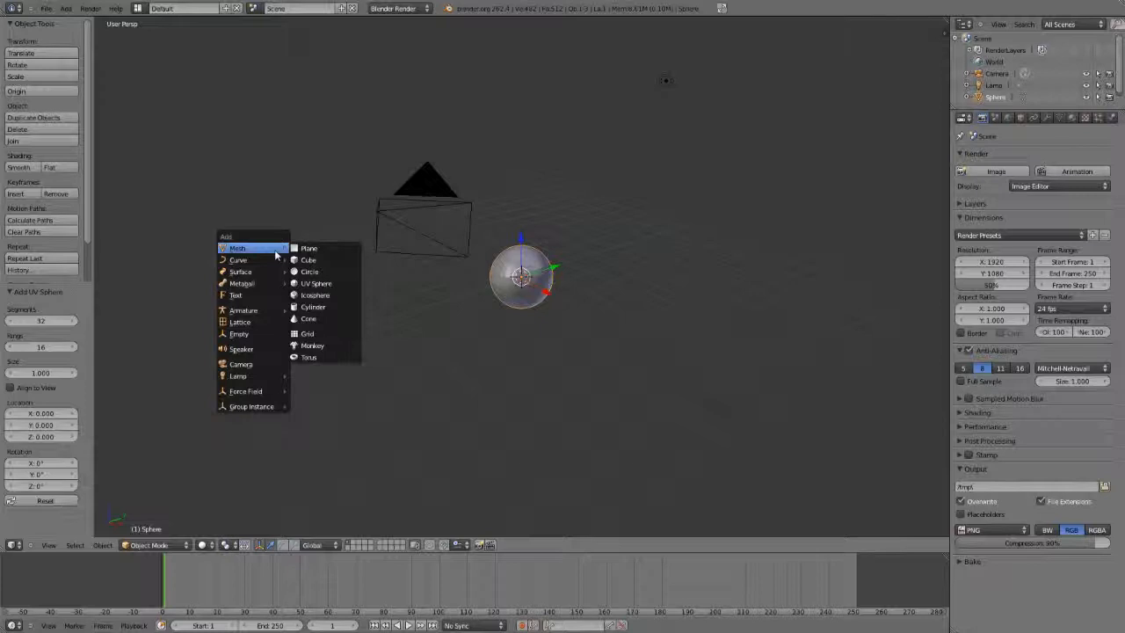
pyautogui.moveTo(237, 375)
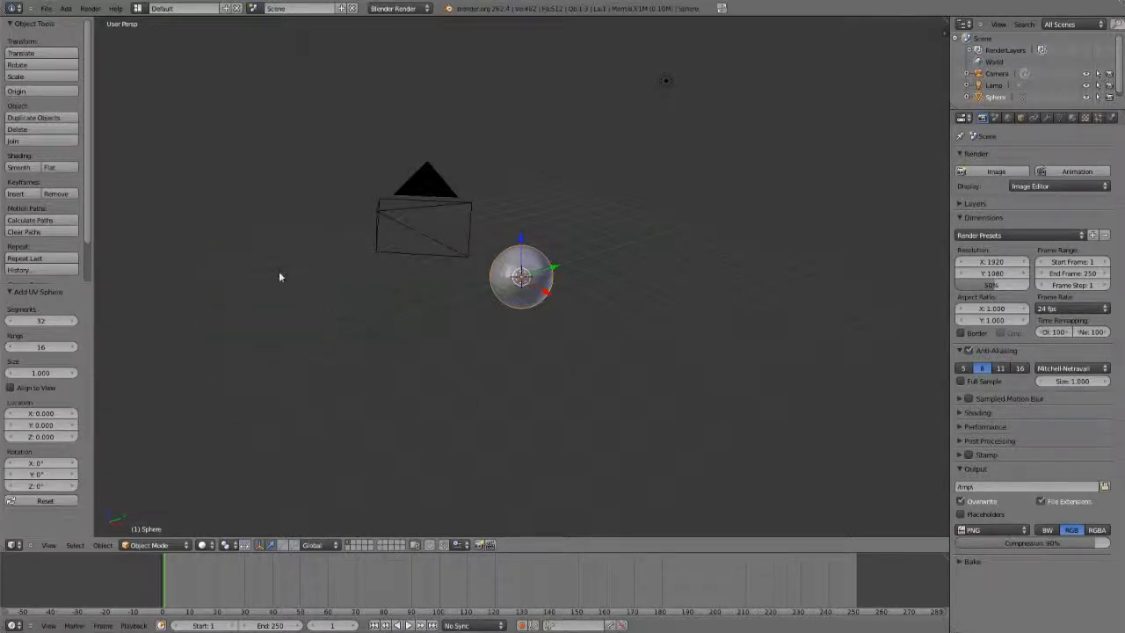
pyautogui.press('shift+a')
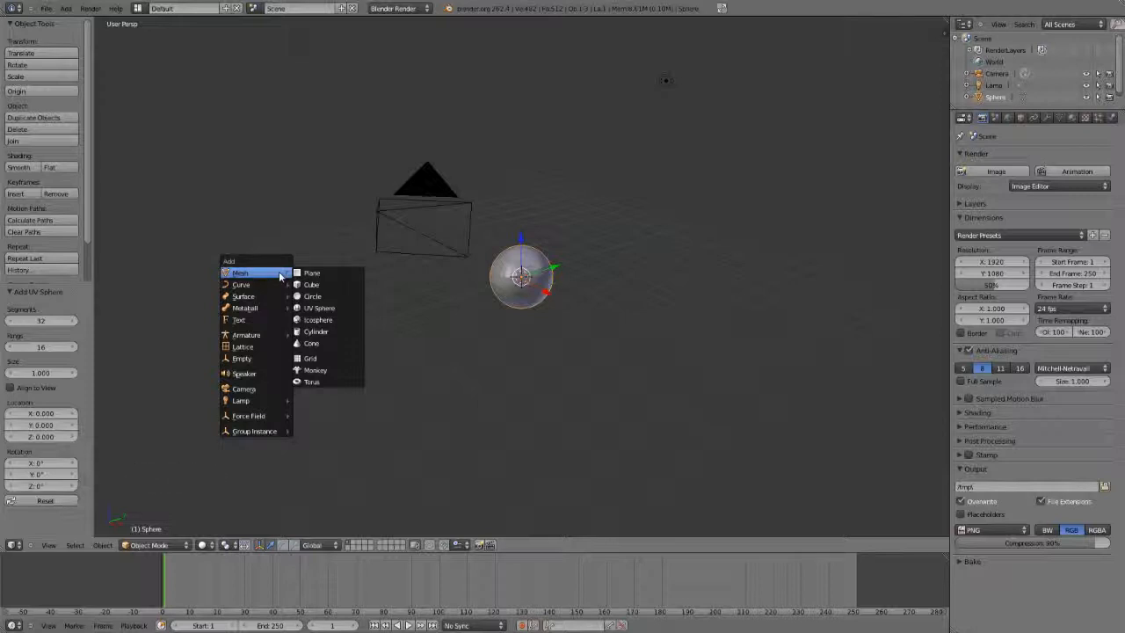
pyautogui.moveTo(253, 420)
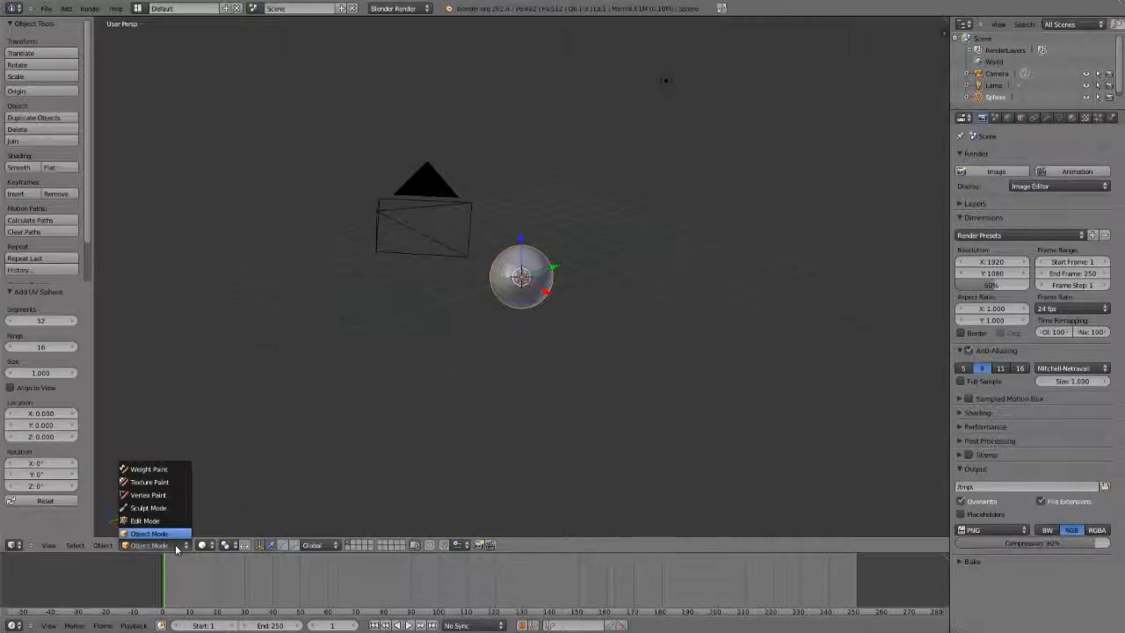
pyautogui.click(149, 534)
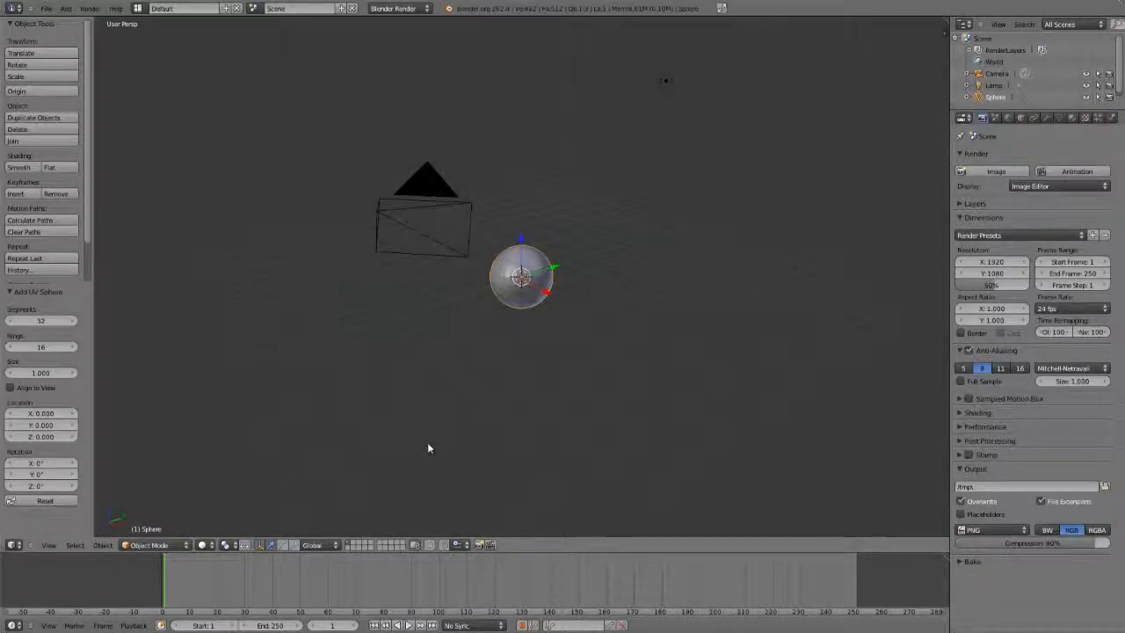